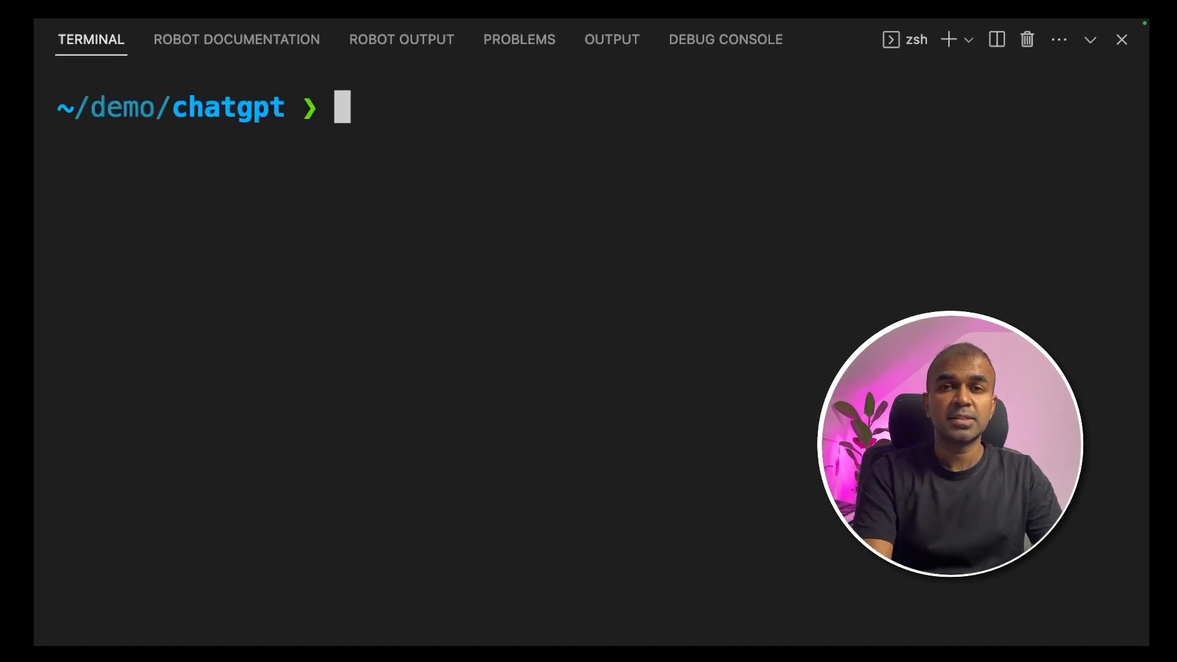
# - Create the chatgpt conda environment with Python 3.11, install openai, and create an empty app.py
pyautogui.write('conda create -n chatgpt python=3.11')
pyautogui.write('conda activate chatgpt')
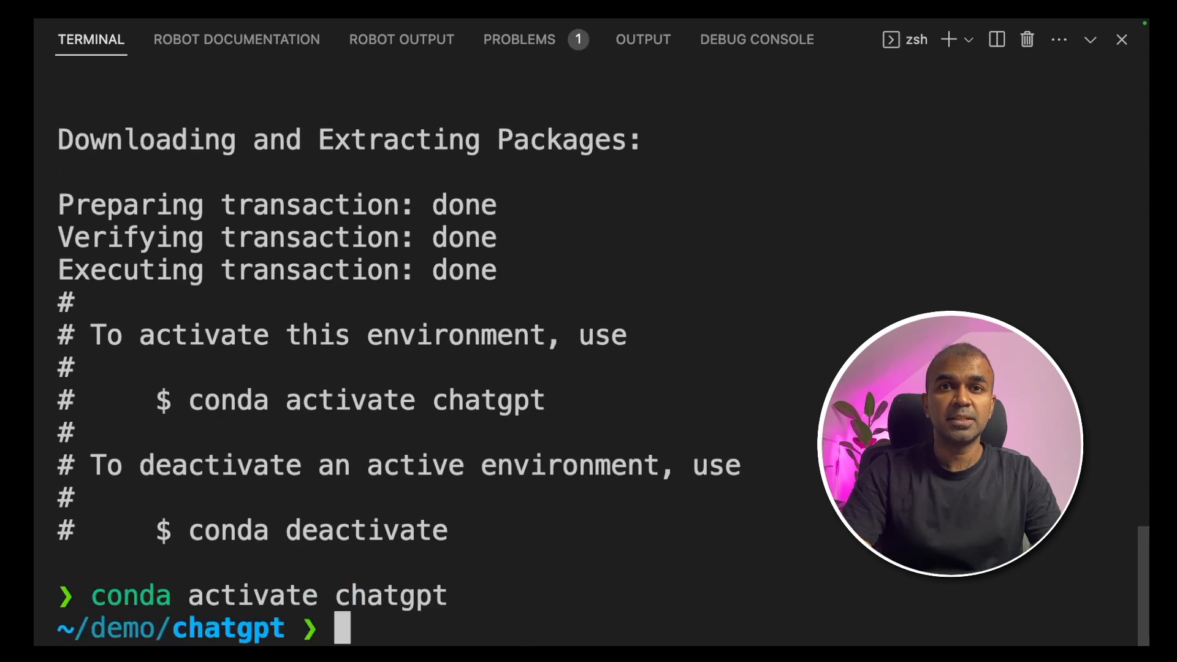
pyautogui.write('pip install openai')
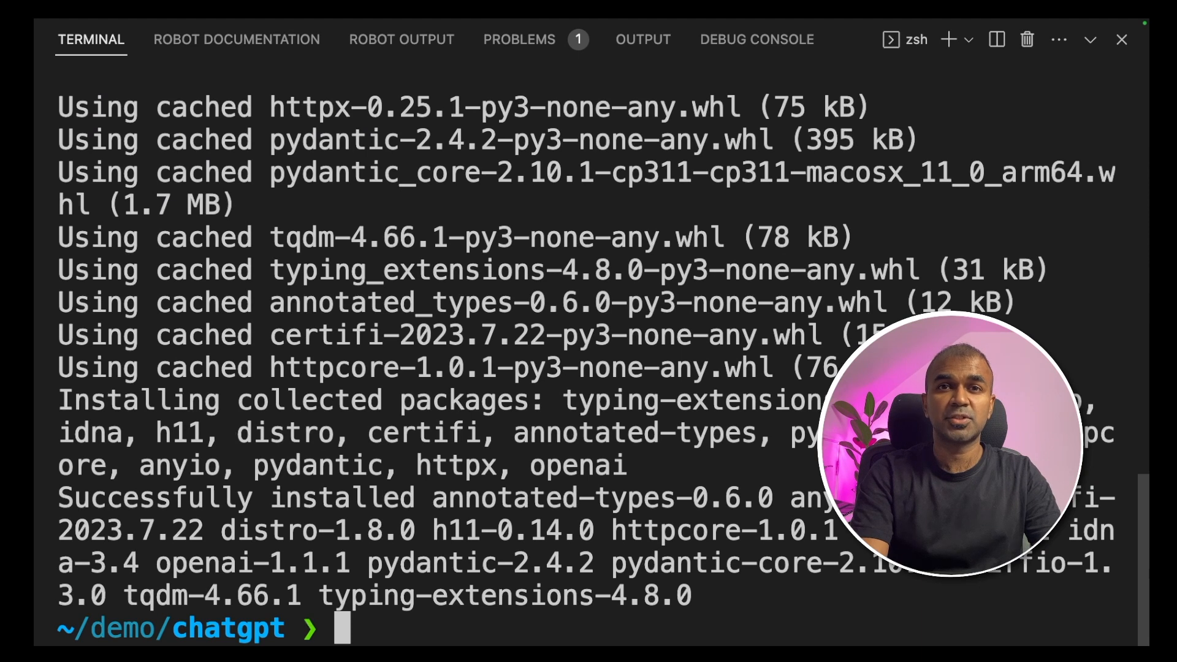
pyautogui.write('touch app.py')
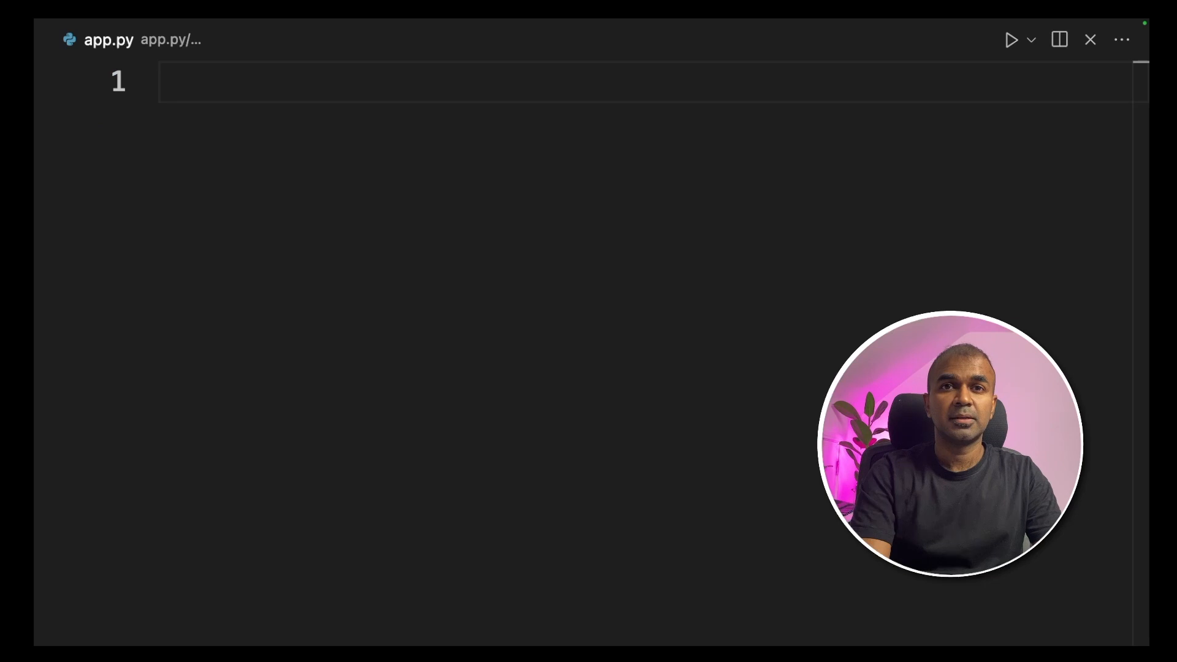
# - Import openai, create the client, and start a client.chat.completions.create() call
pyautogui.write('import openai')
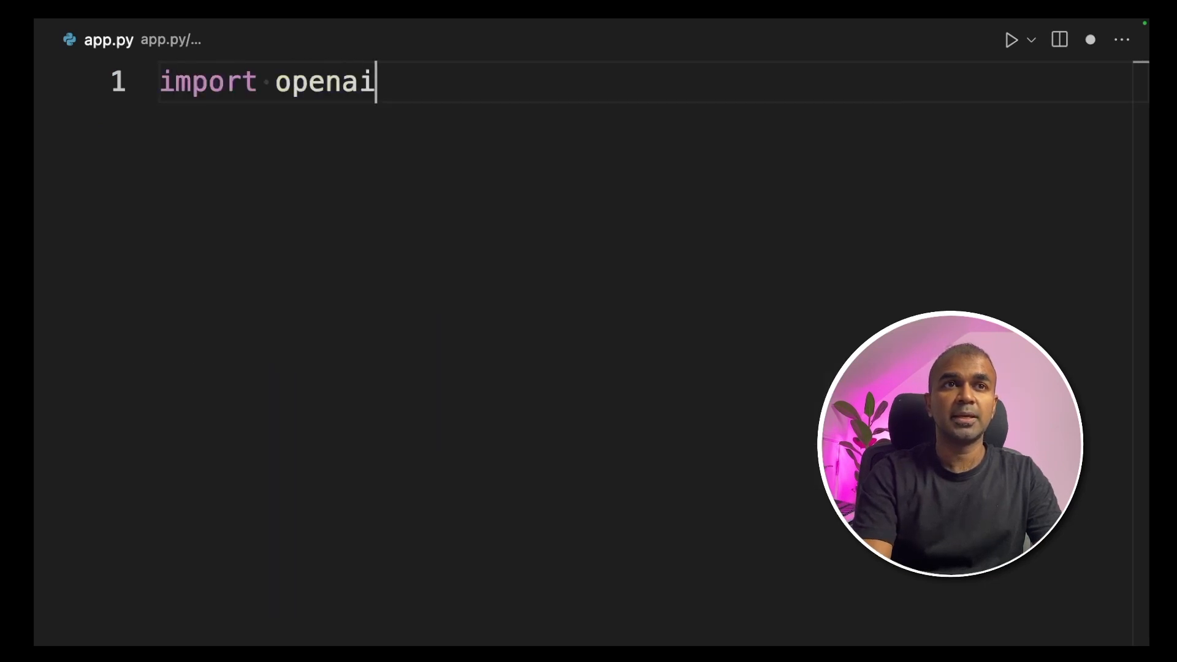
pyautogui.write('client = openai.OpenAI()')
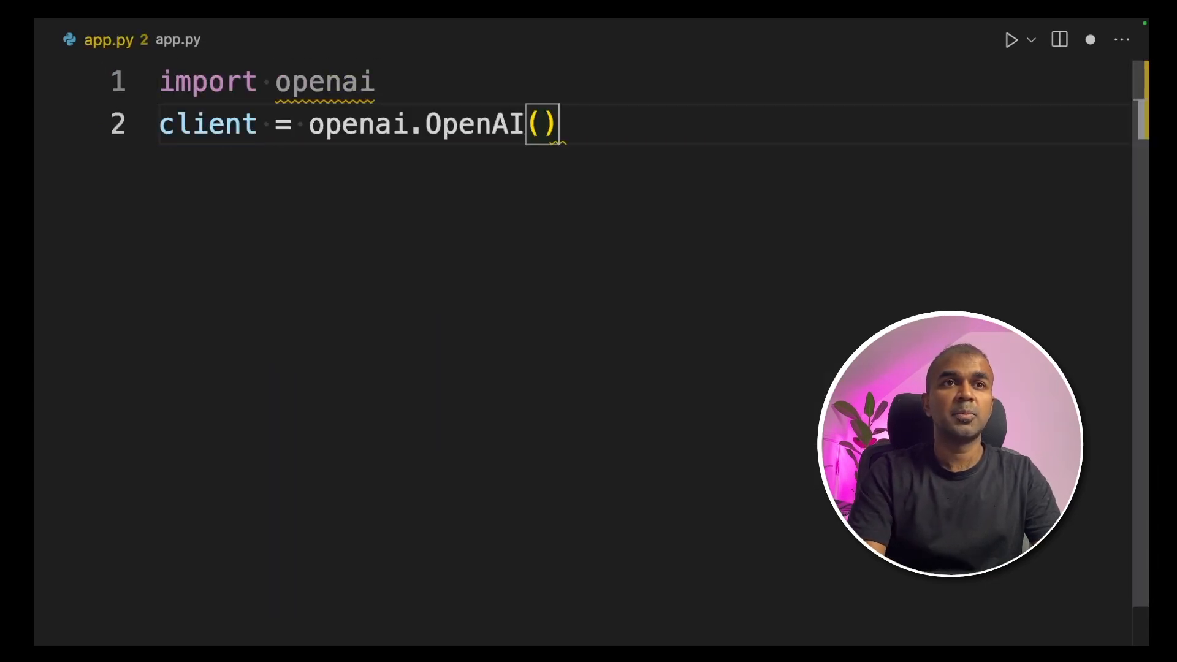
pyautogui.press('enter')
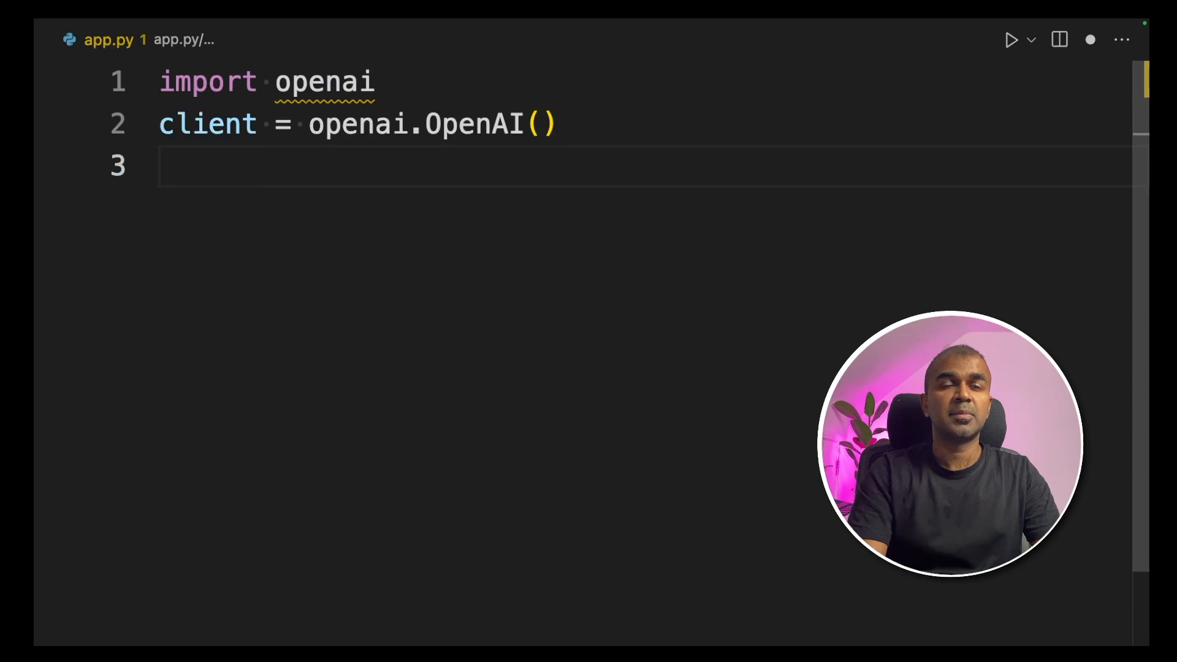
pyautogui.write('reponse = client.chat.completions.create(')
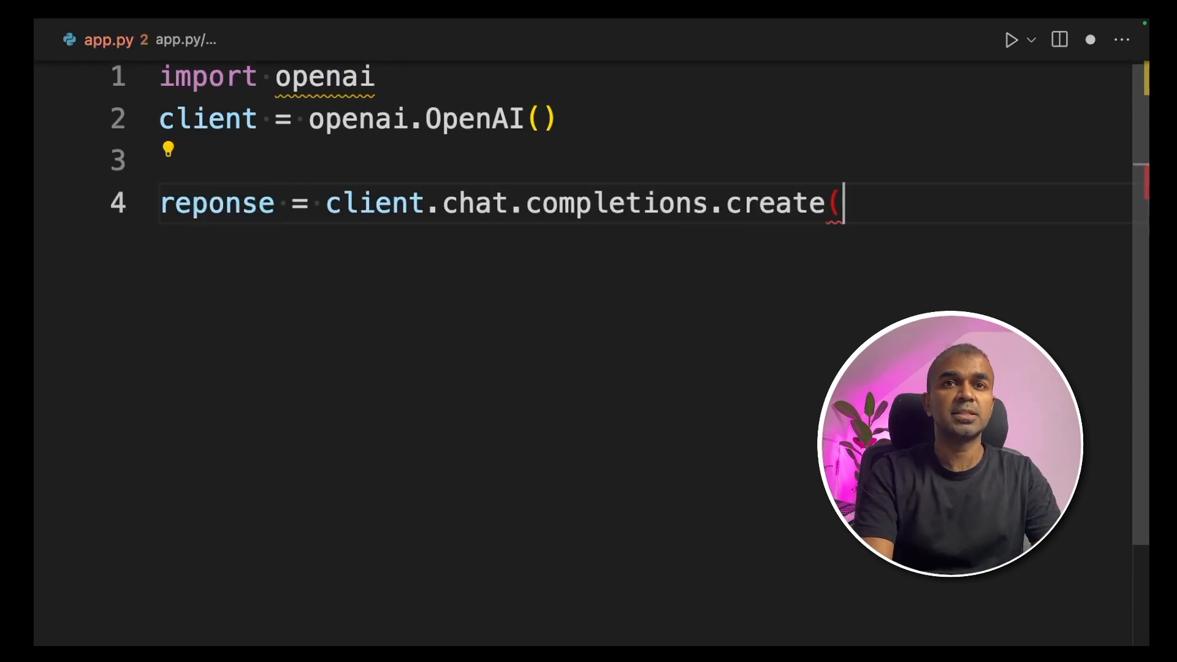
# - Set the model to gpt-3.5-turbo with the cricket world cup question and print the response
pyautogui.write('model = "davinci",')
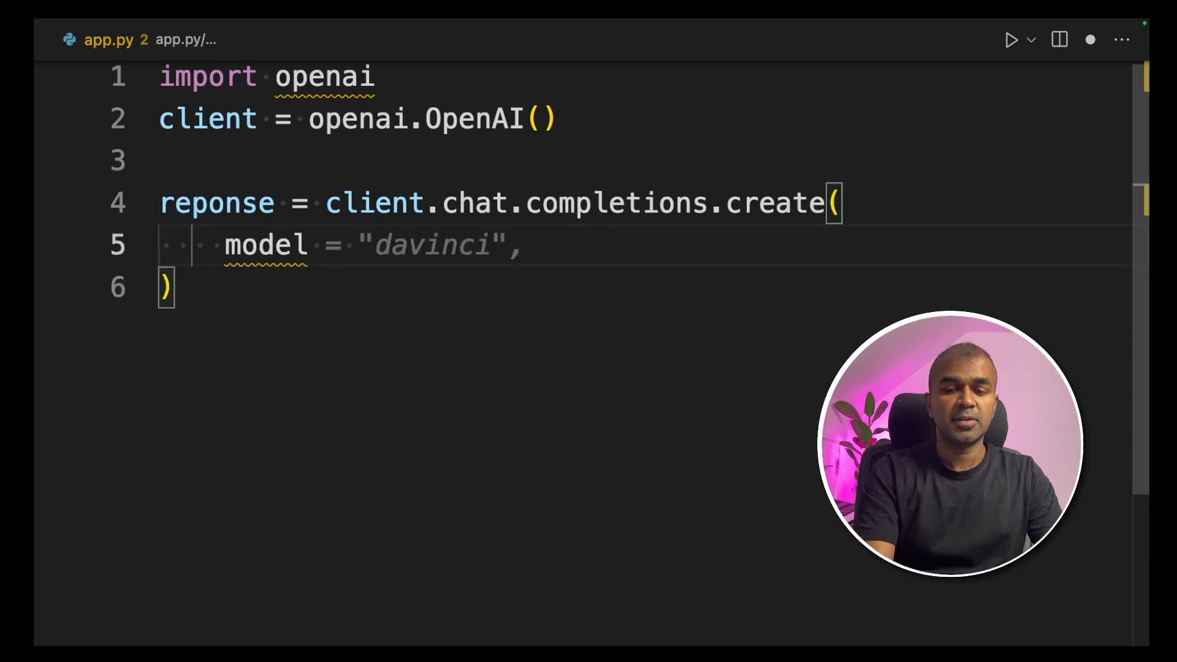
pyautogui.write('gpt-3.5-turbo",')
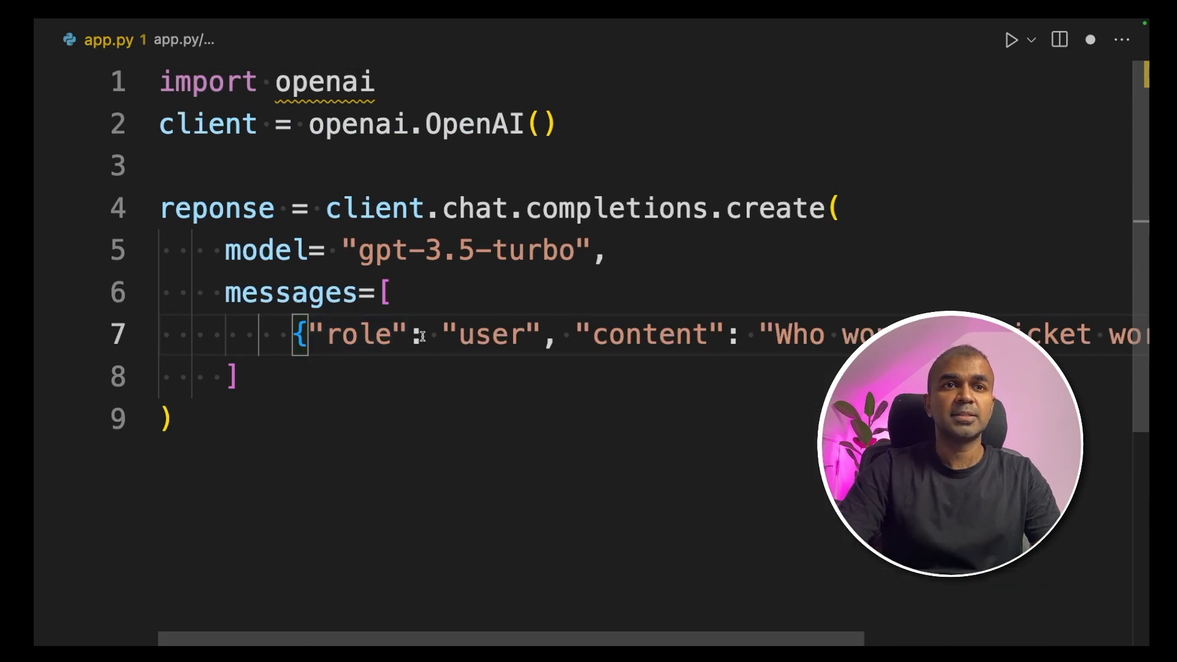
pyautogui.doubleClick(650, 334)
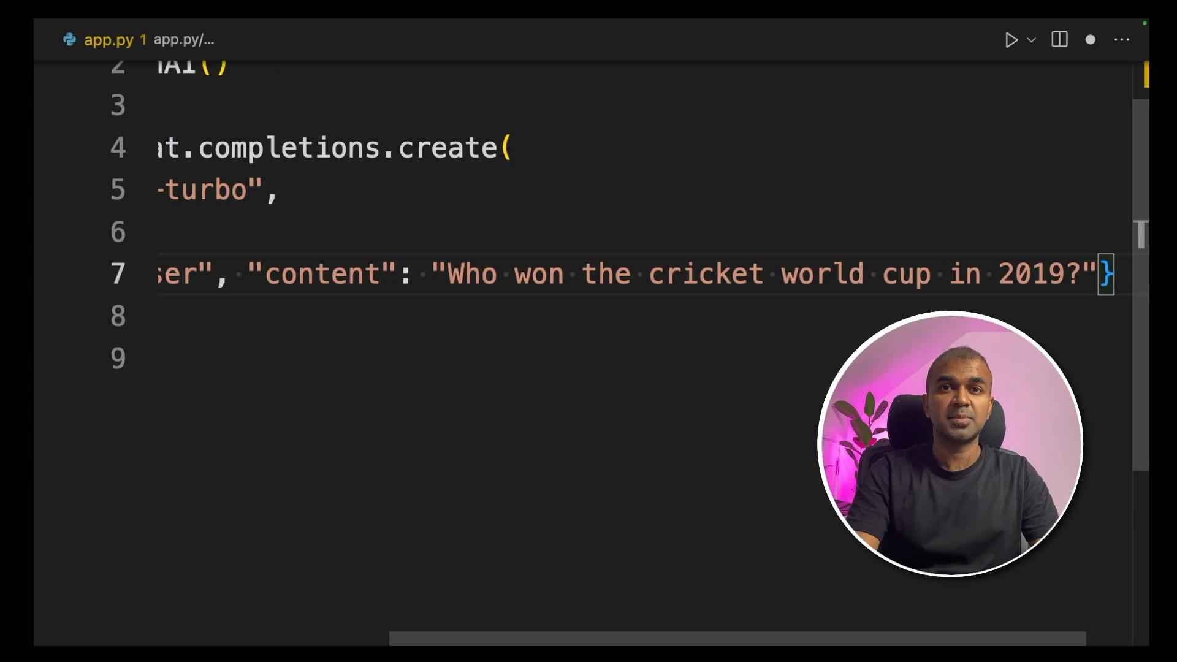
pyautogui.write('print(reponse.choices[0].message.content')
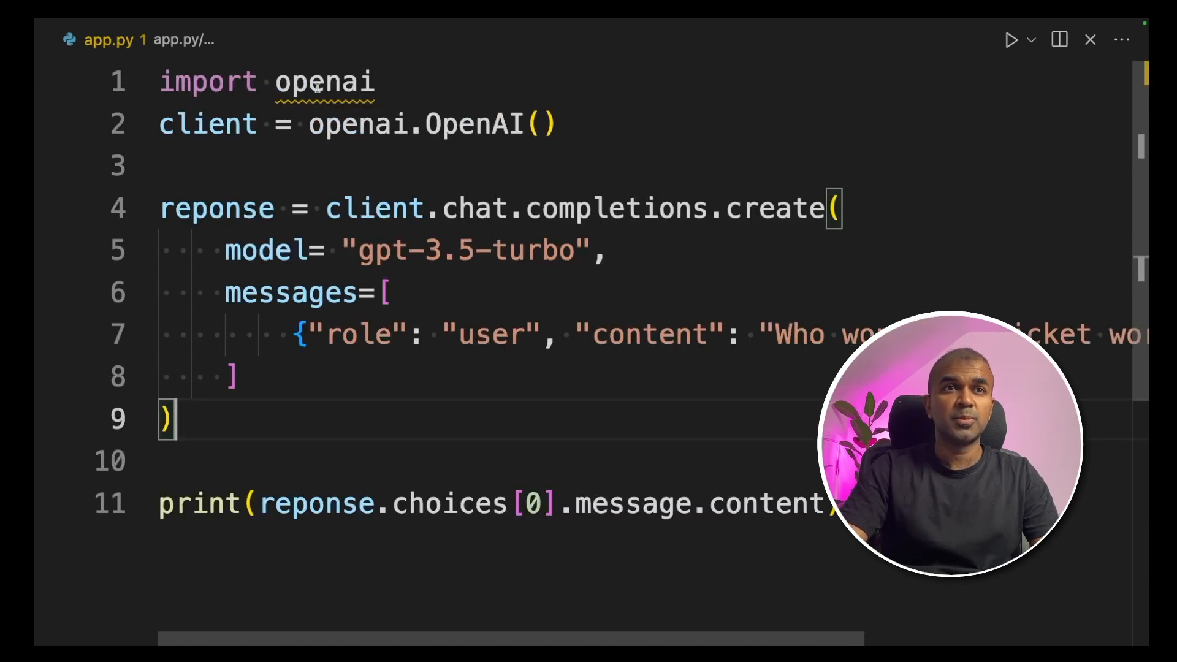
pyautogui.doubleClick(207, 123)
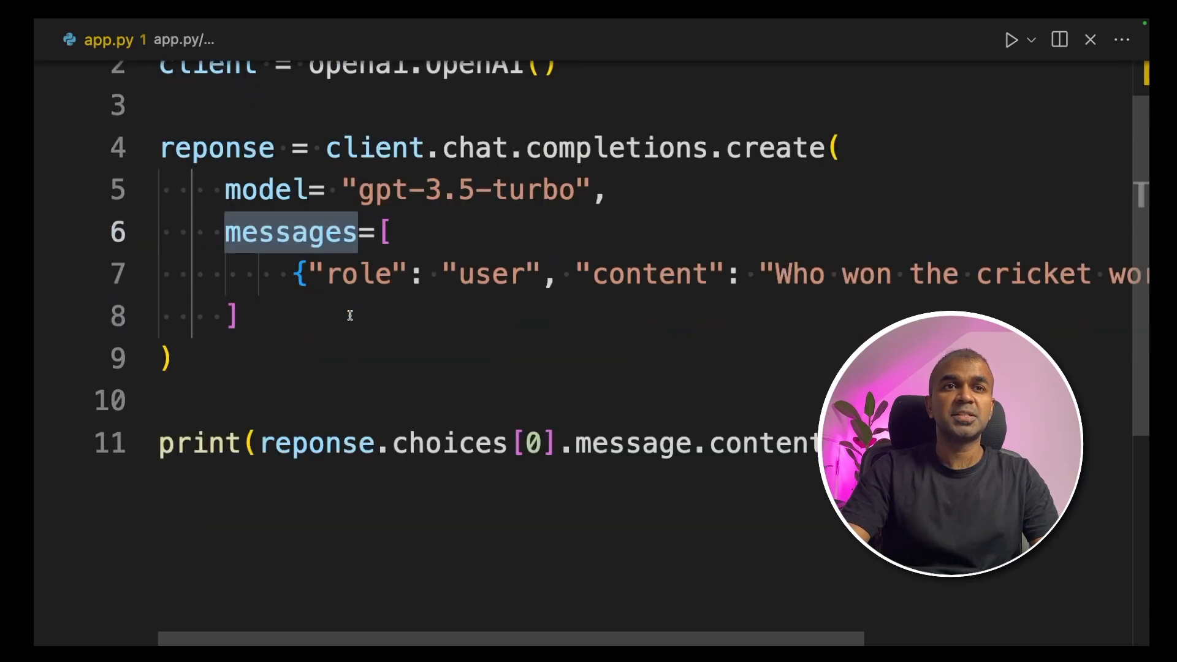
pyautogui.doubleClick(492, 274)
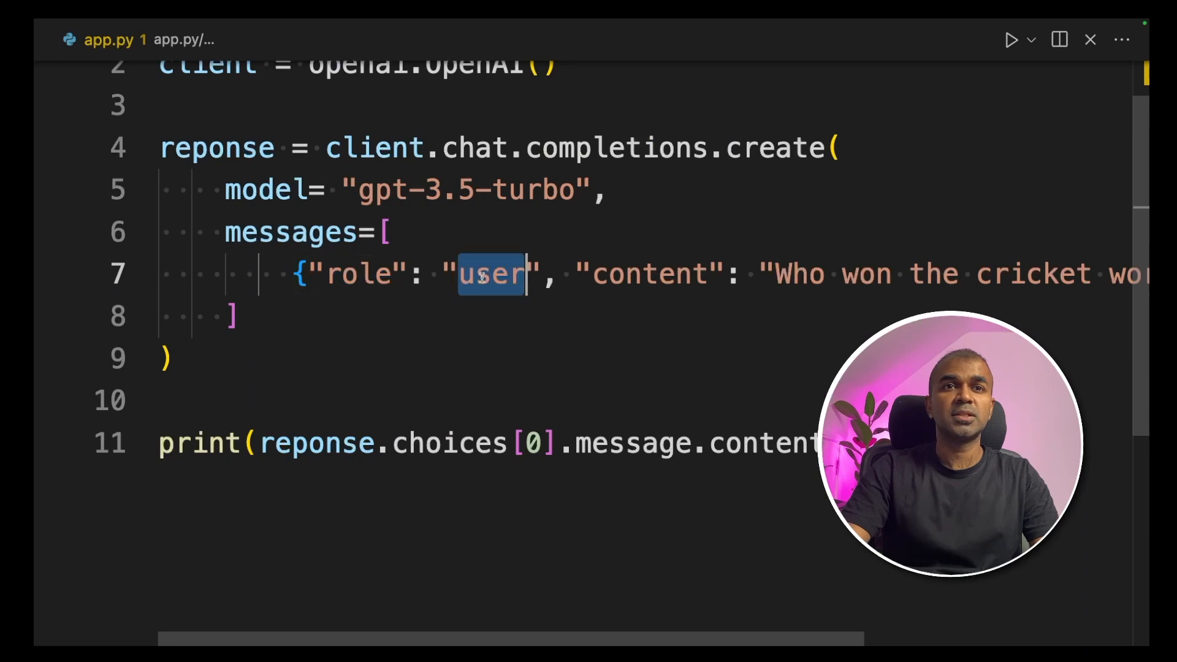
pyautogui.doubleClick(650, 273)
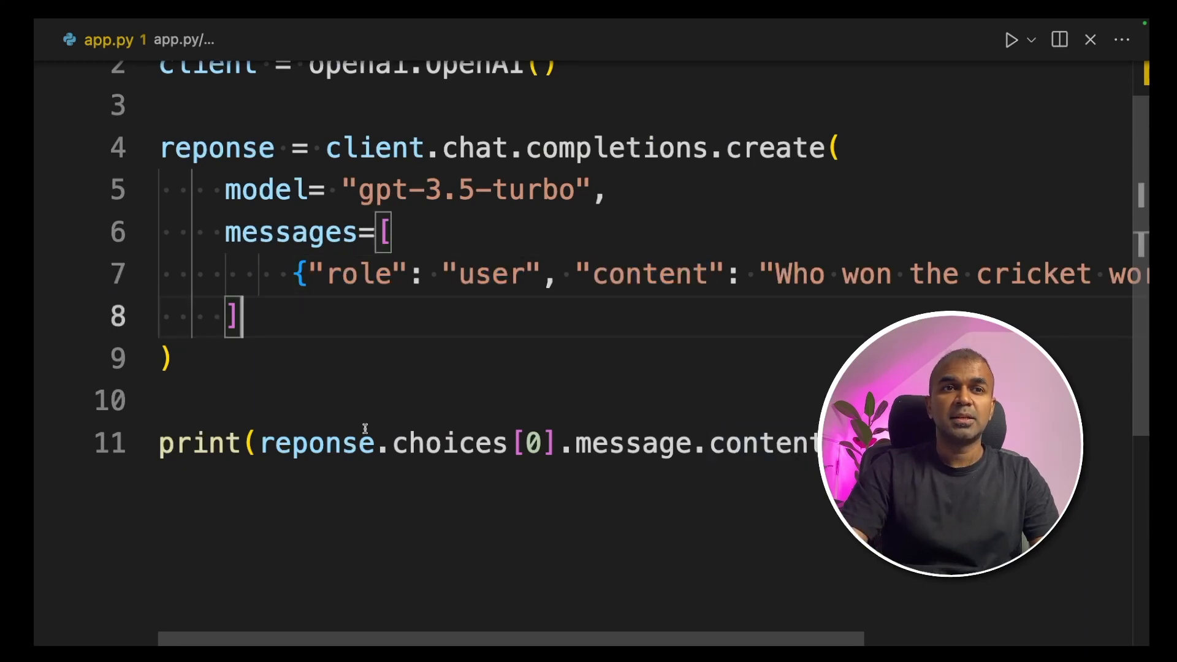
pyautogui.scroll(-3)
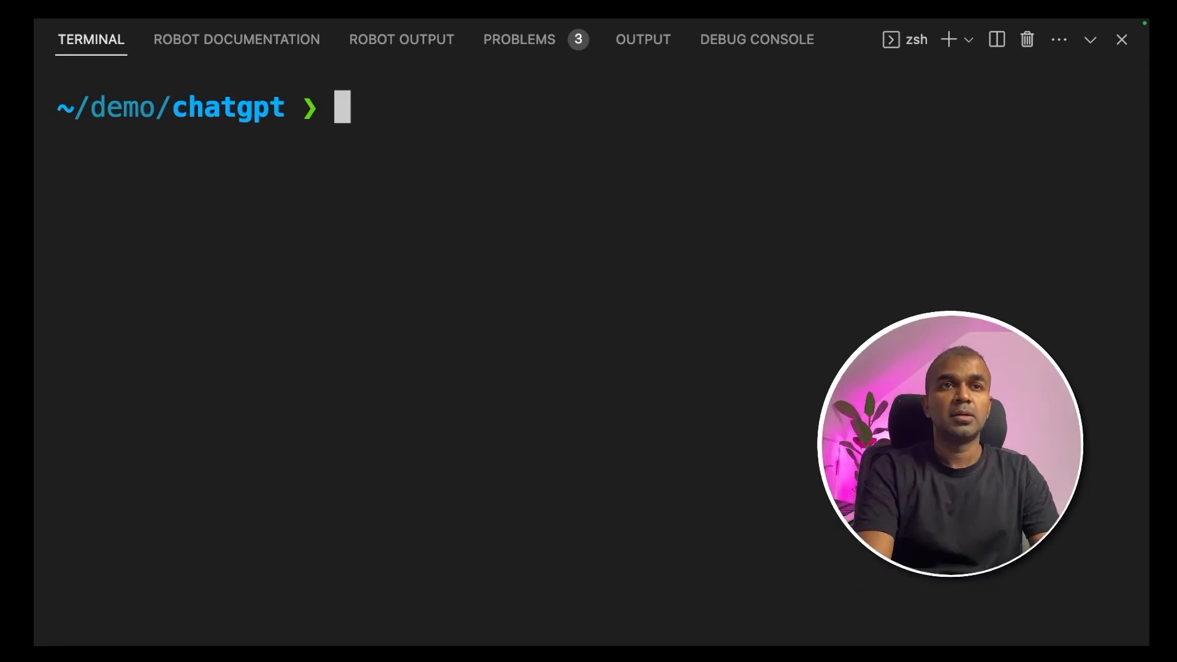
# - Run python app.py in the terminal to print the model's answer
pyautogui.write('python app.py')
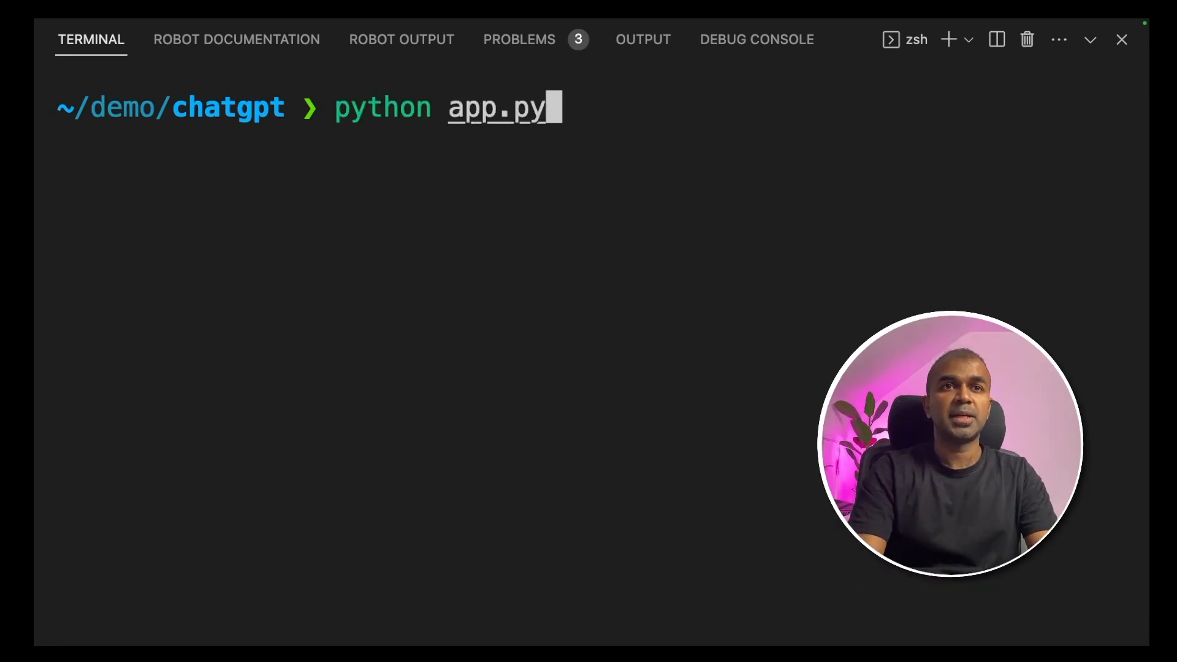
pyautogui.press('Enter')
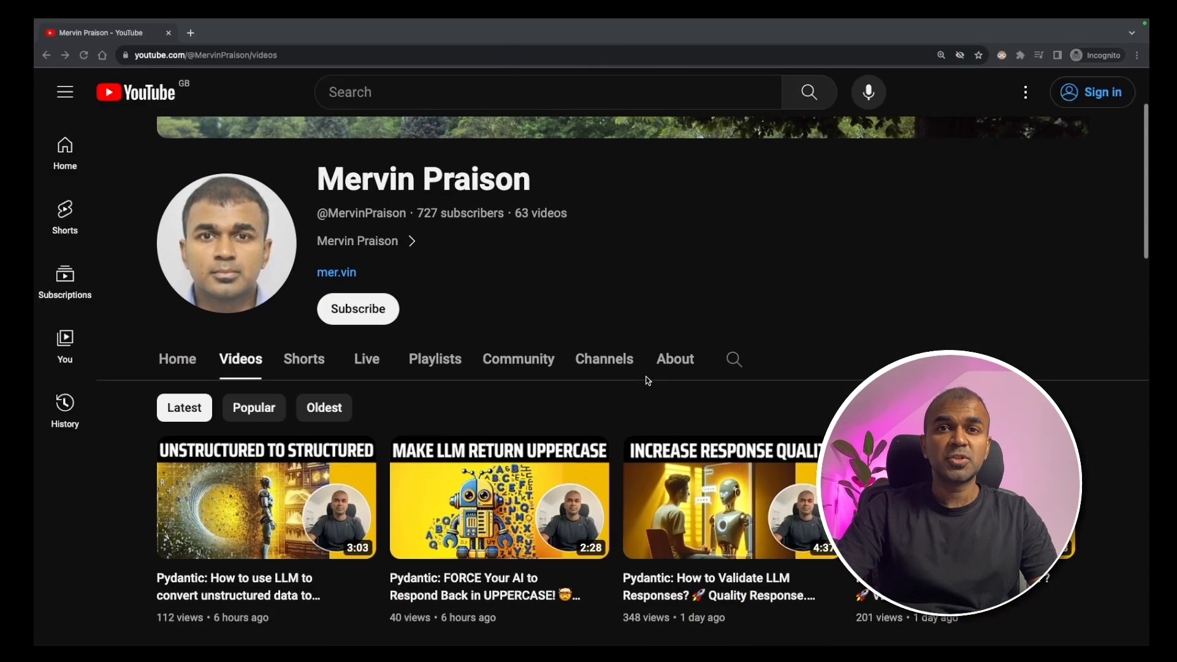
pyautogui.scroll(-3)
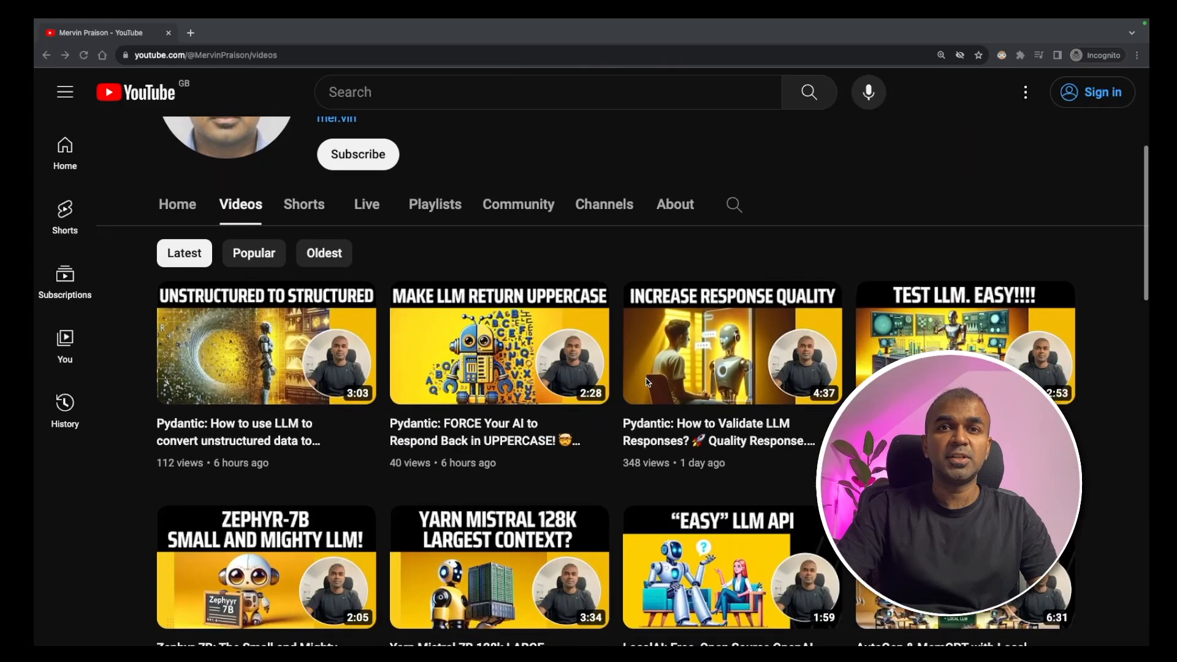
pyautogui.scroll(-3)
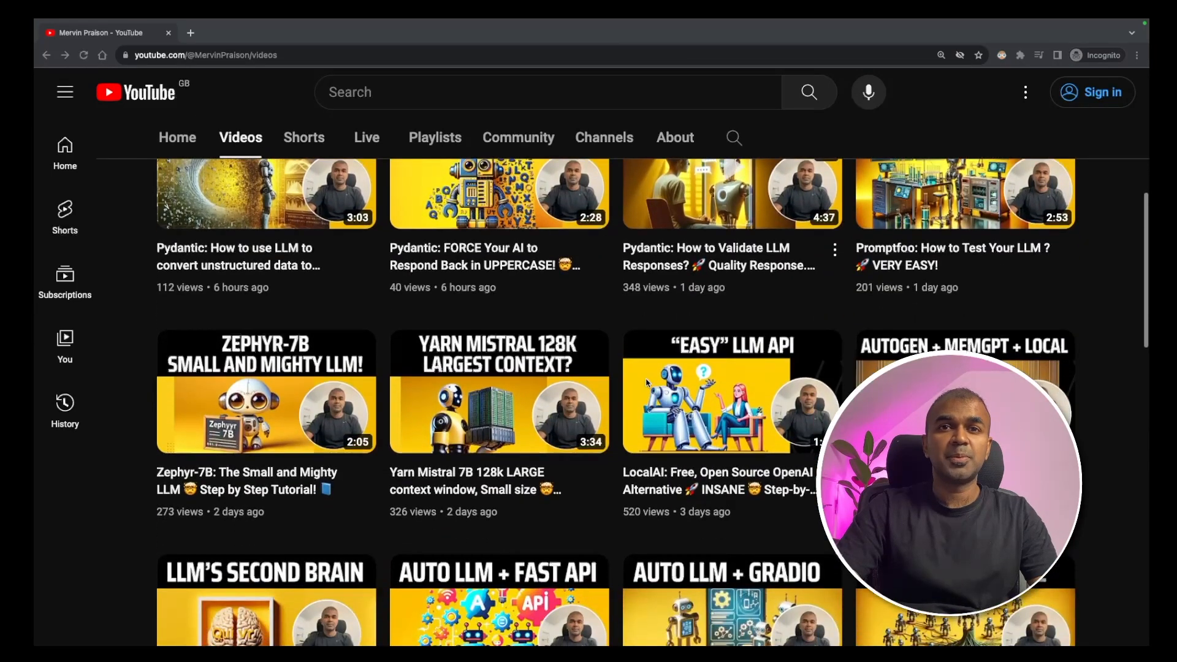
pyautogui.scroll(-3)
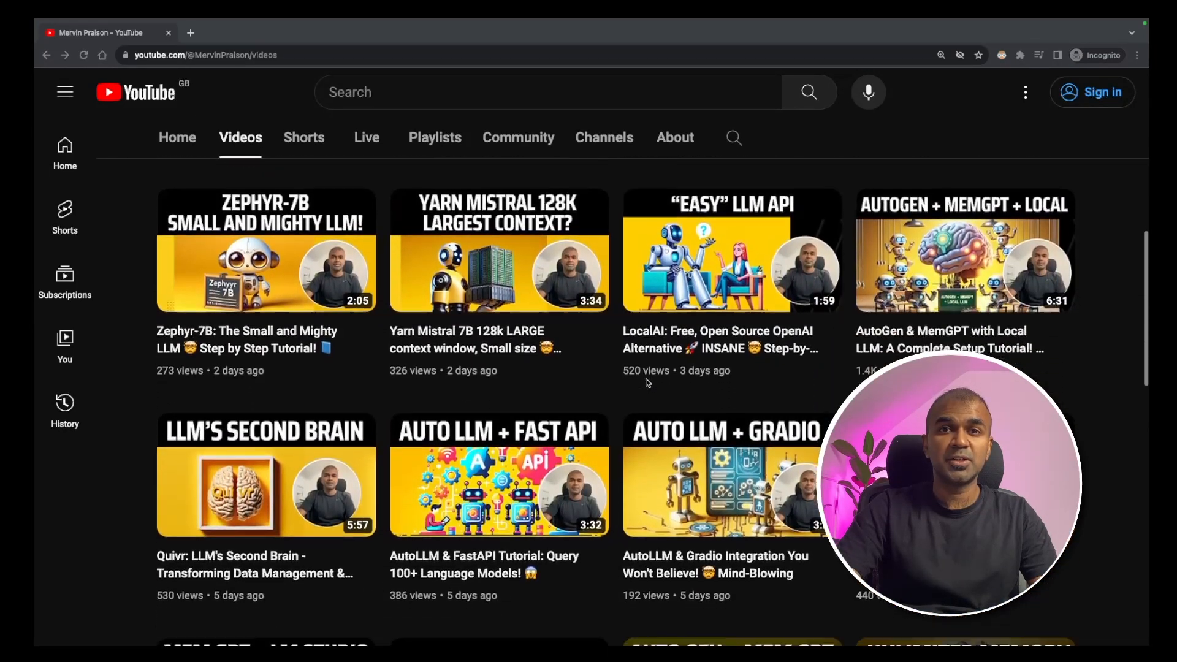
pyautogui.scroll(-3)
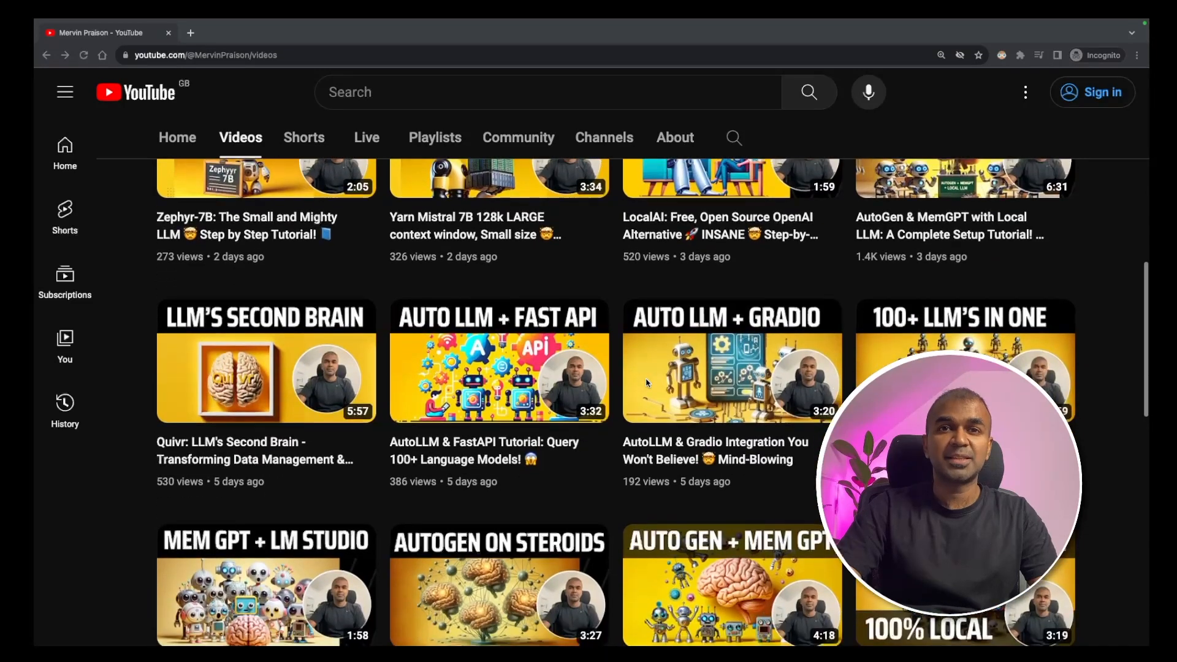